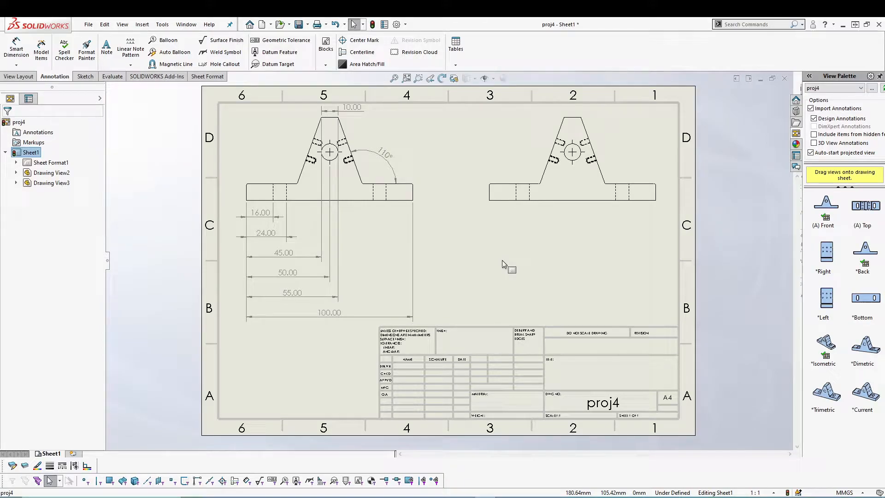
mouse_move(143, 192)
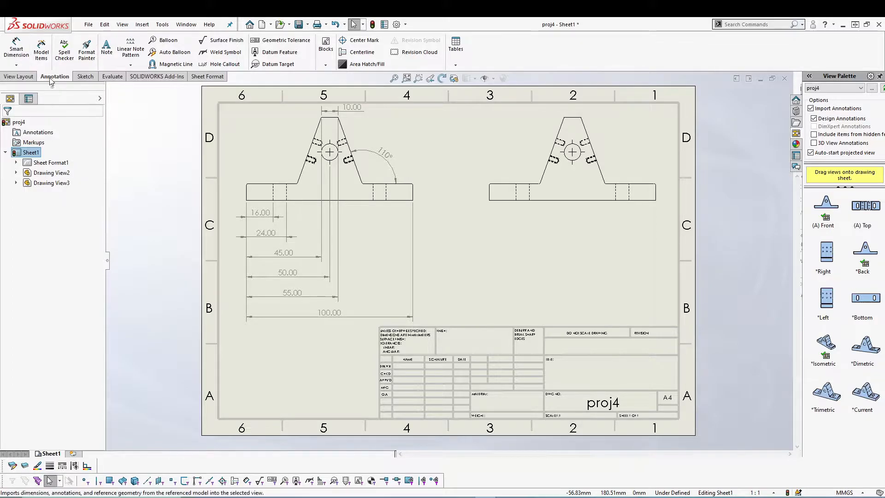
Step: Dimension the right view with stacked baseline widths 16, 24, 50, 76, 100 and Ø8 hole
left_click(16, 64)
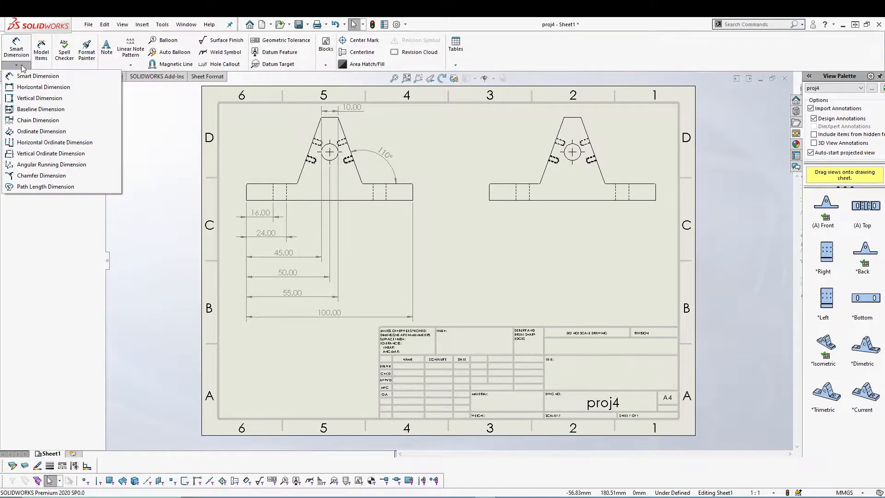
mouse_move(43, 87)
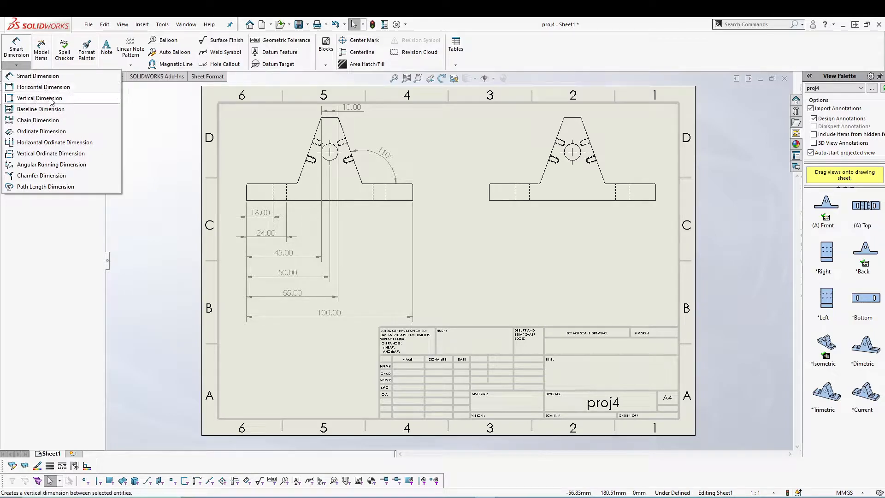
mouse_move(43, 87)
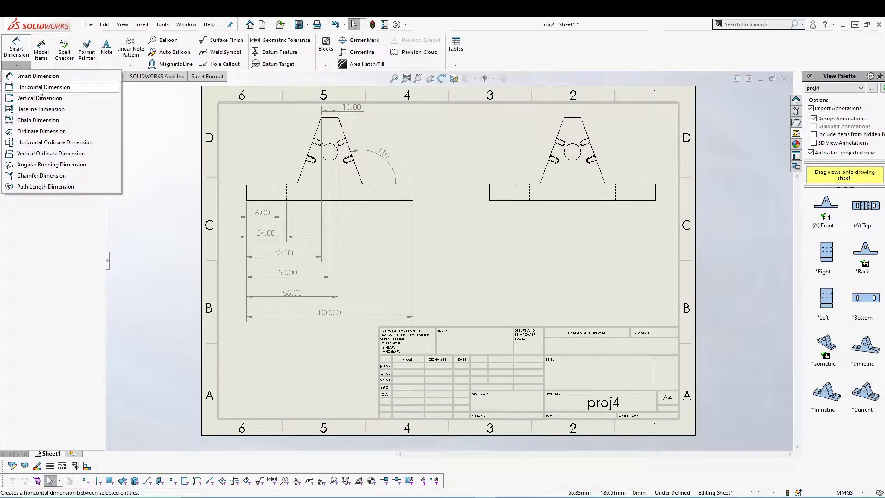
mouse_move(41, 109)
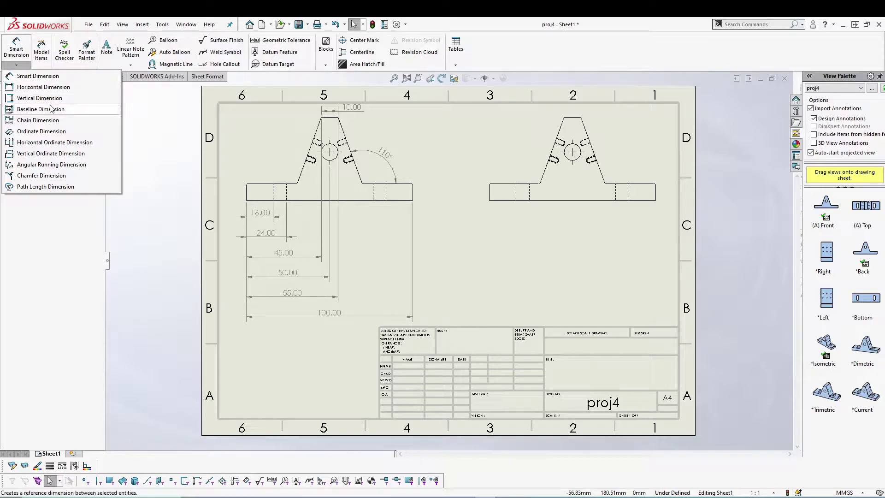
mouse_move(43, 87)
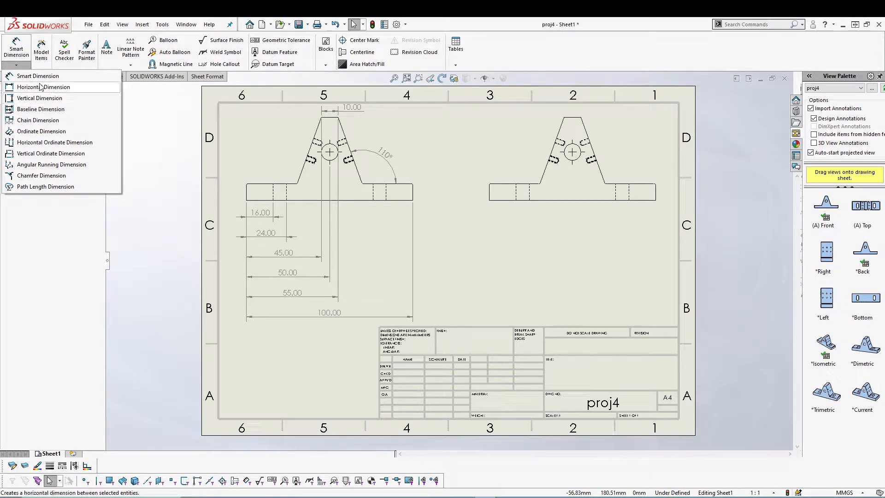
mouse_move(40, 97)
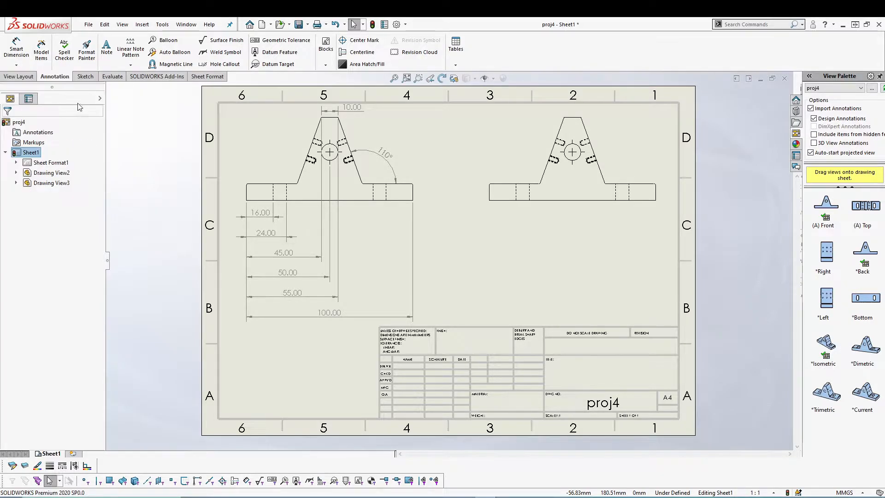
left_click(16, 48)
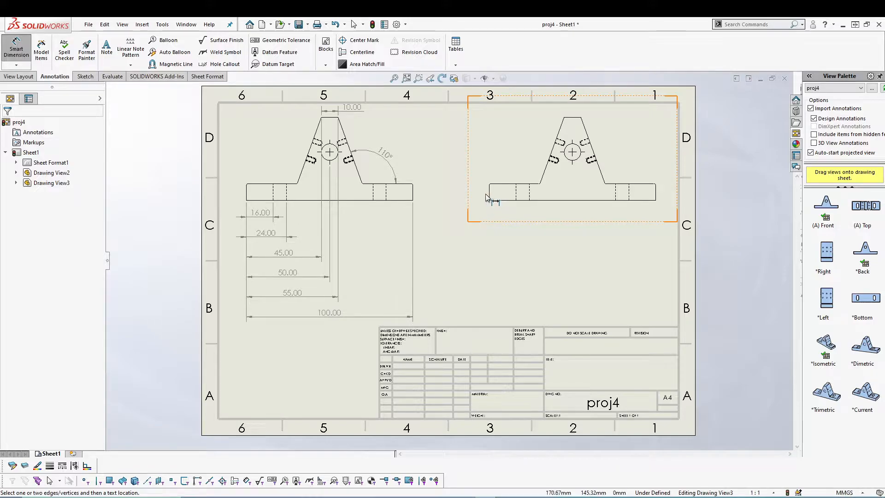
mouse_move(496, 201)
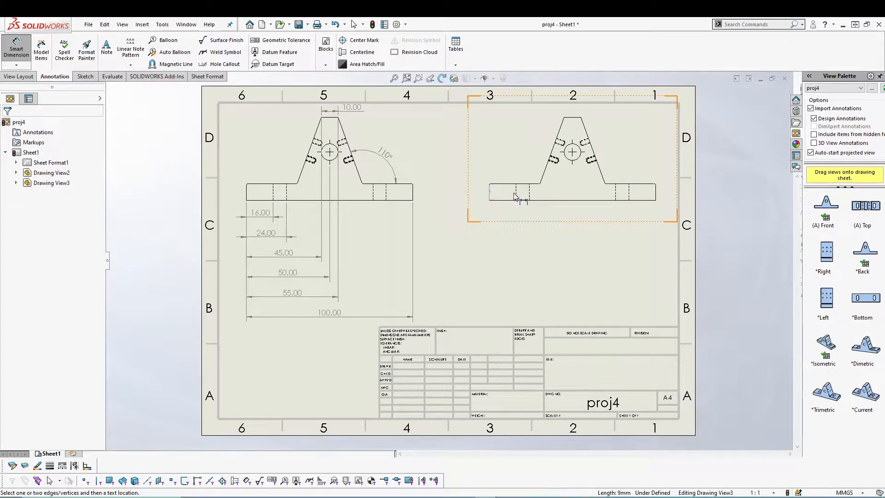
left_click(504, 209)
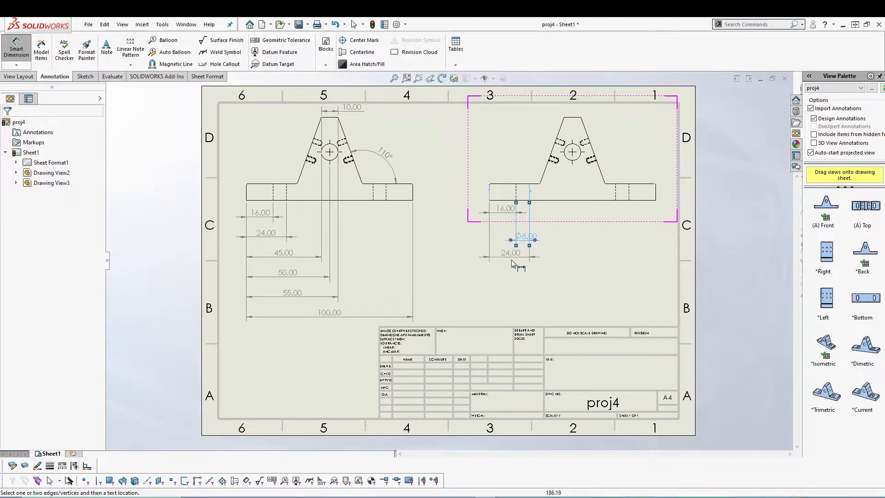
left_click(510, 252)
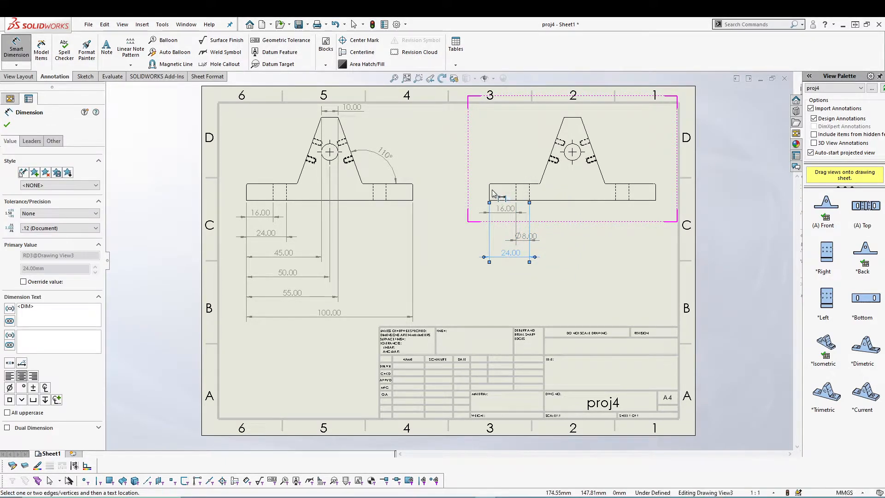
left_click(571, 151)
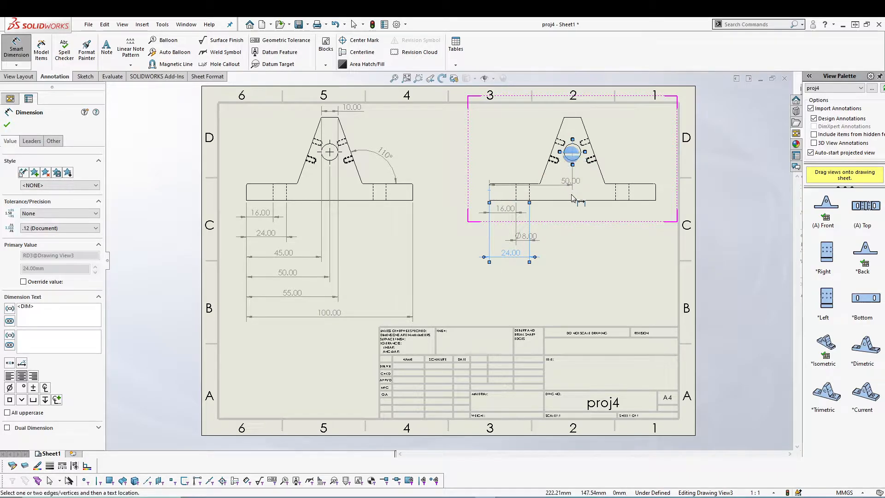
left_click(543, 272)
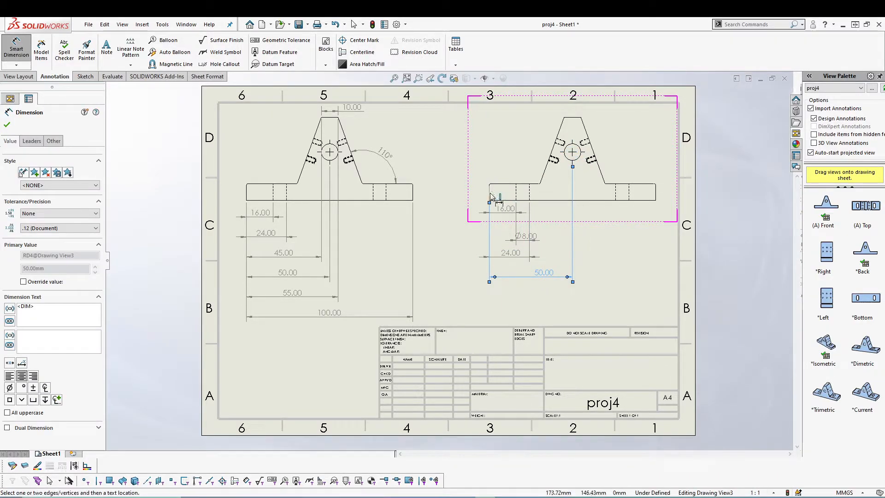
left_click(615, 194)
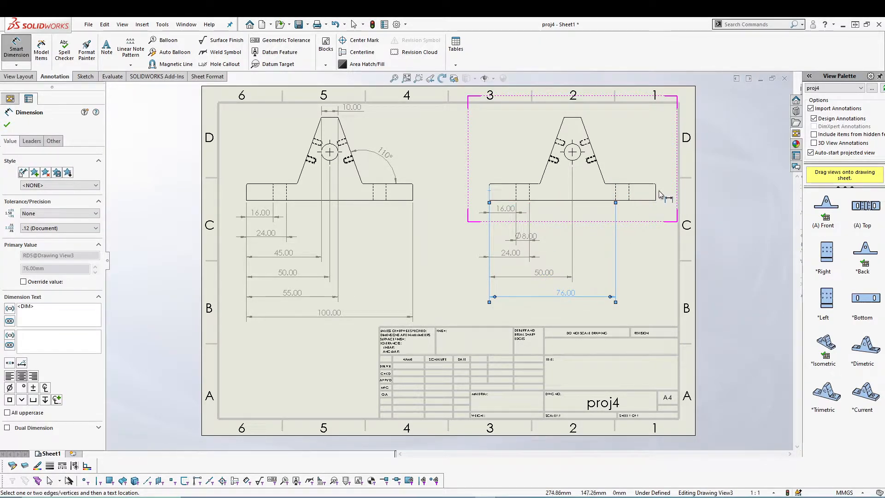
mouse_move(659, 192)
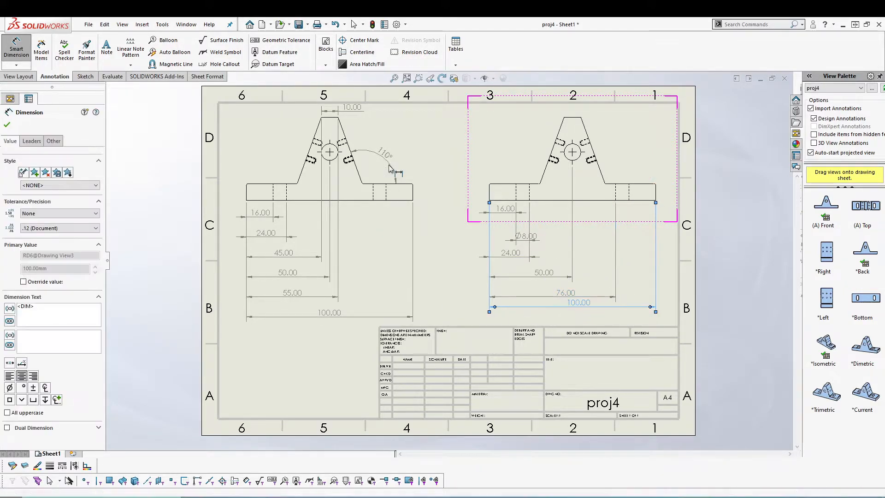
left_click(16, 62)
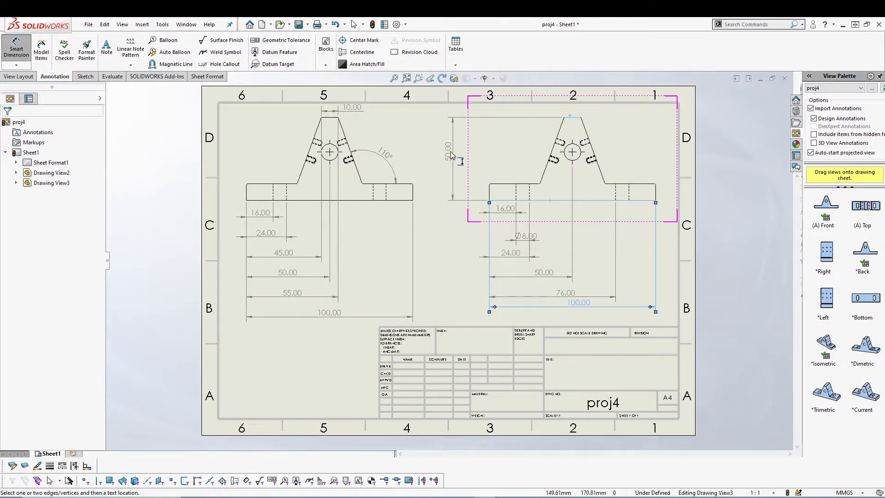
Step: Add 50.00 and 10.00 vertical dimensions along the right view's left side, then exit dimensioning
left_click(570, 200)
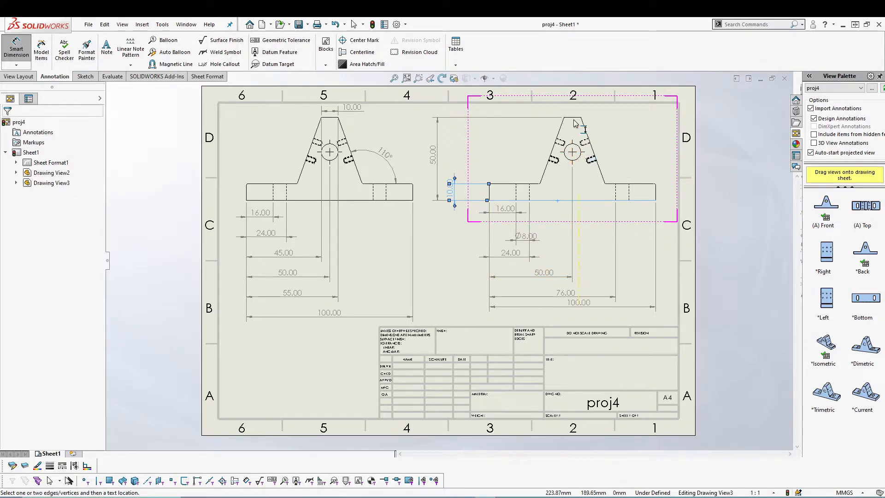
mouse_move(575, 160)
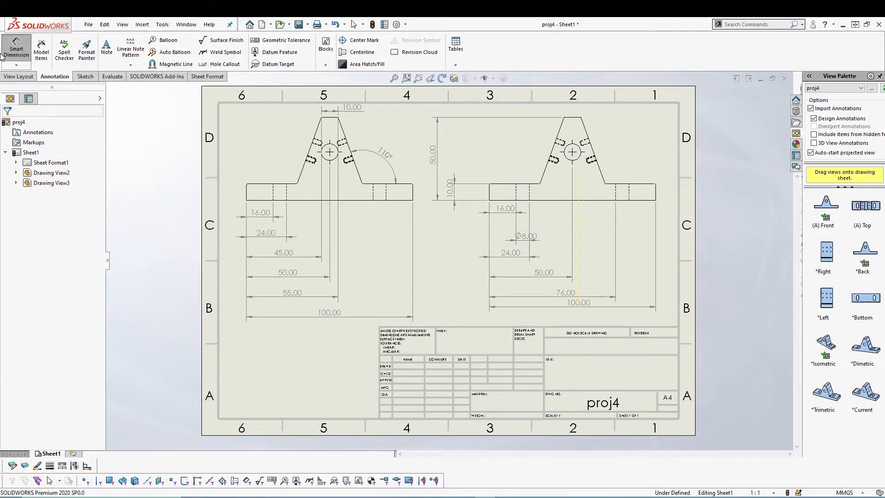
left_click(17, 67)
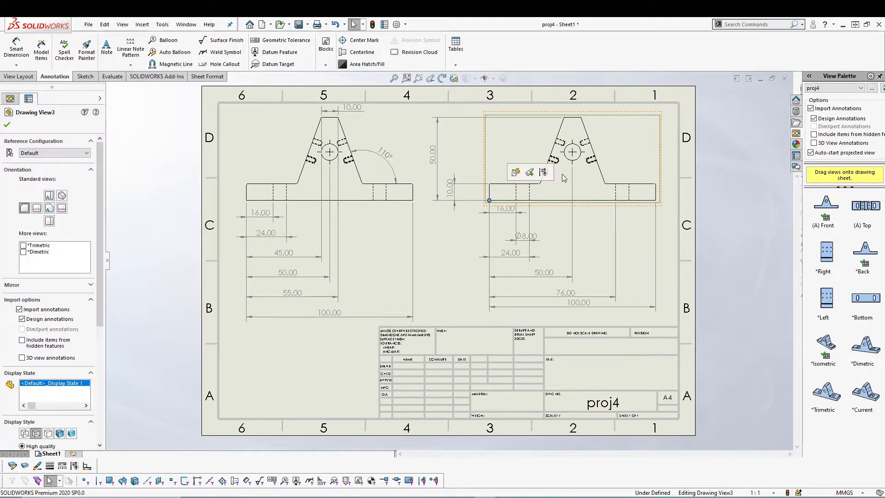
left_click(364, 40)
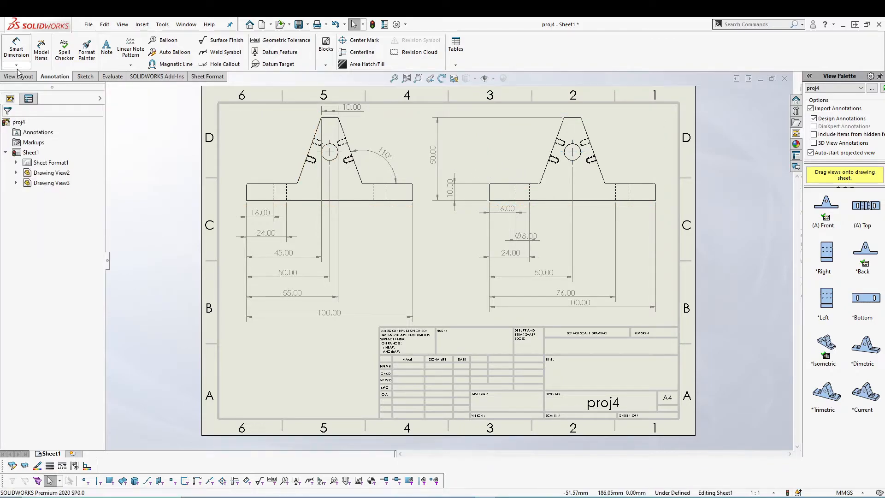
left_click(571, 153)
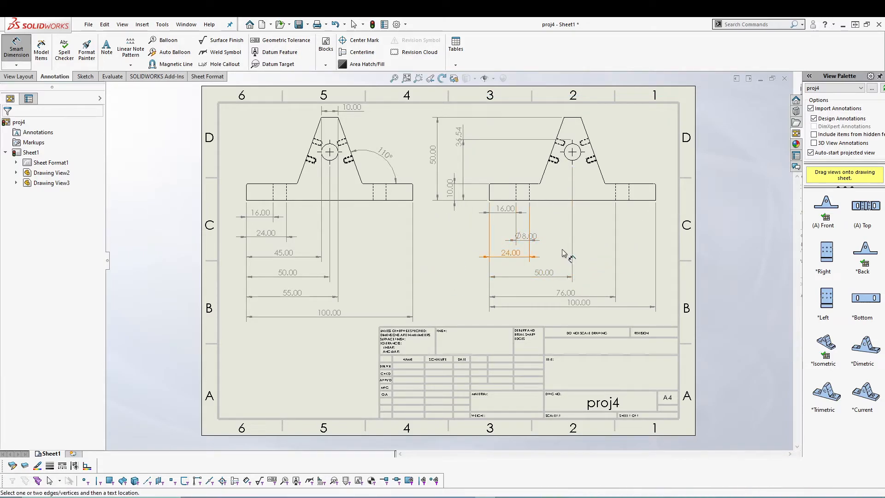
Step: Place the 36.54 vertical dimension above the 10.00 dimension on the right view
left_click(525, 236)
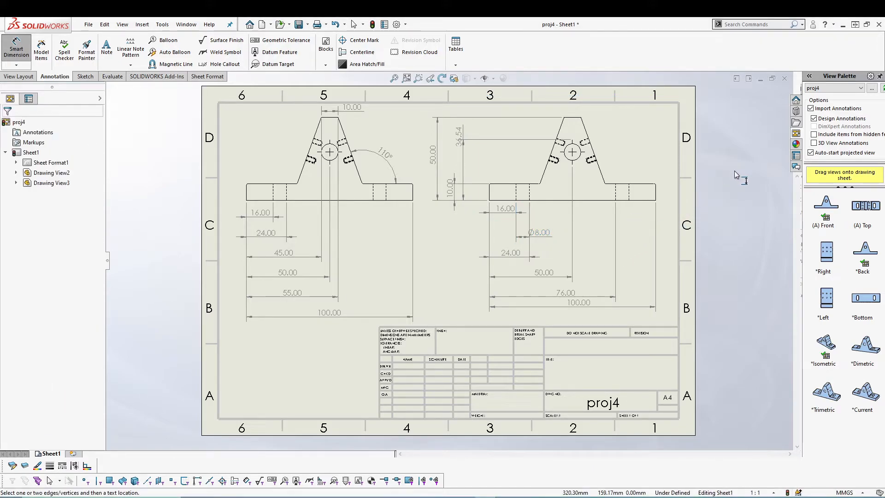
mouse_move(745, 187)
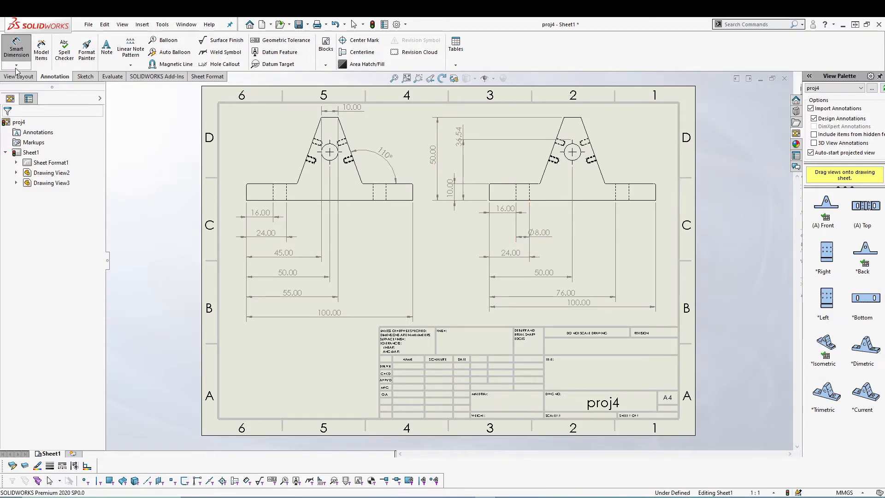
mouse_move(160, 249)
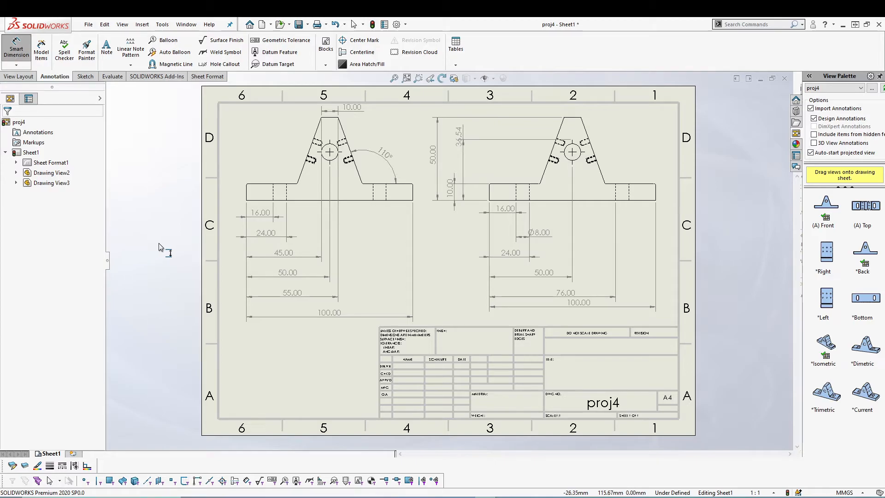
left_click(17, 64)
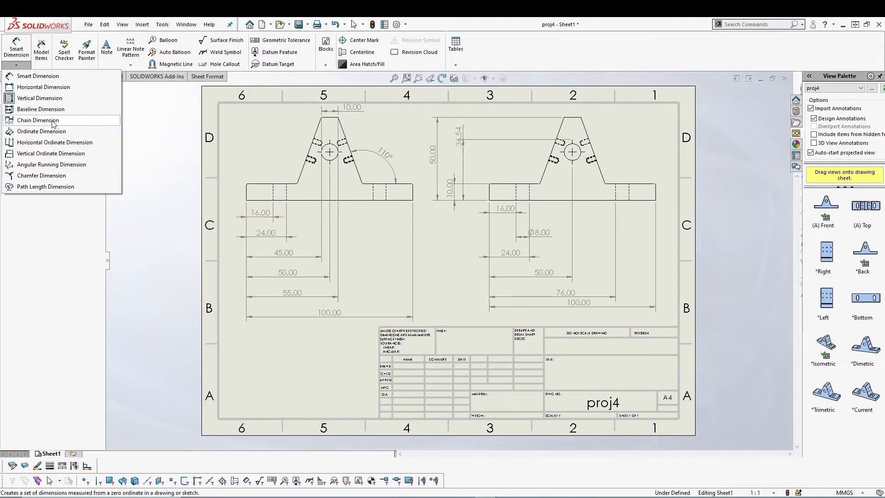
mouse_move(41, 131)
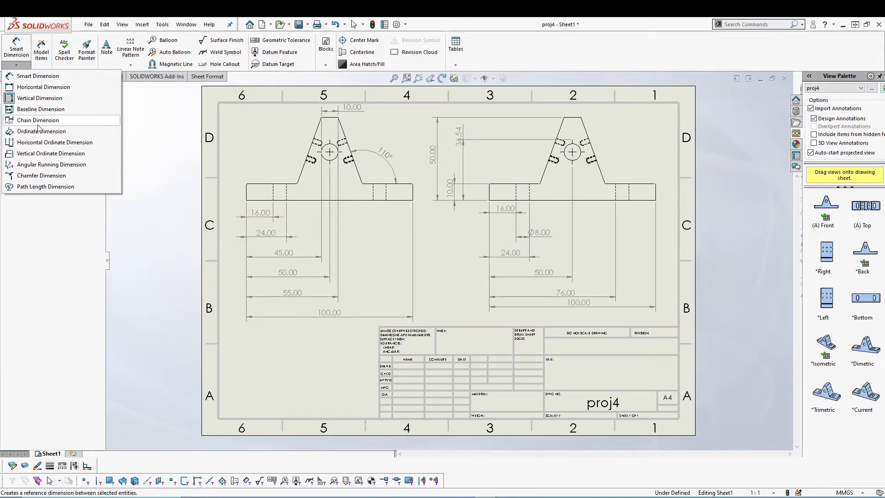
mouse_move(41, 130)
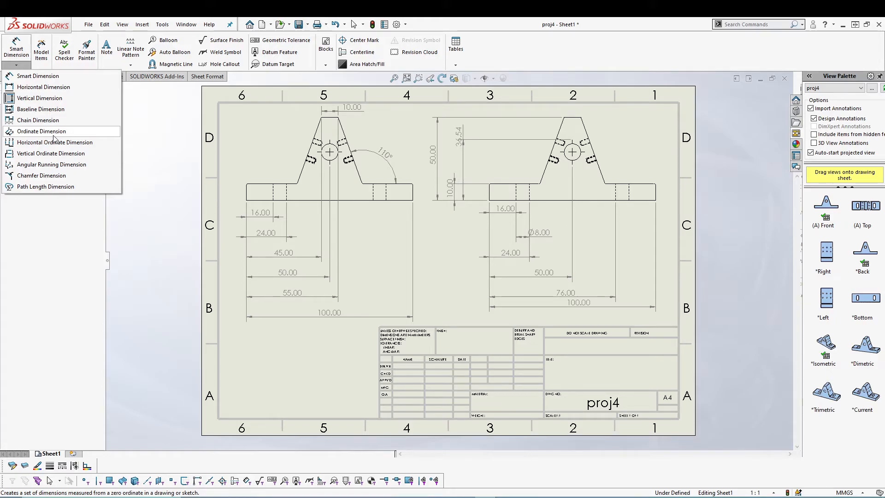
mouse_move(54, 142)
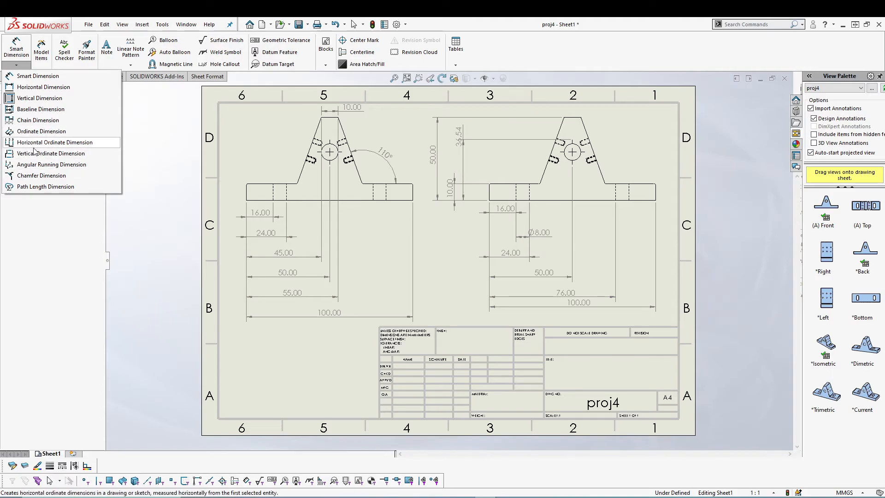
mouse_move(41, 131)
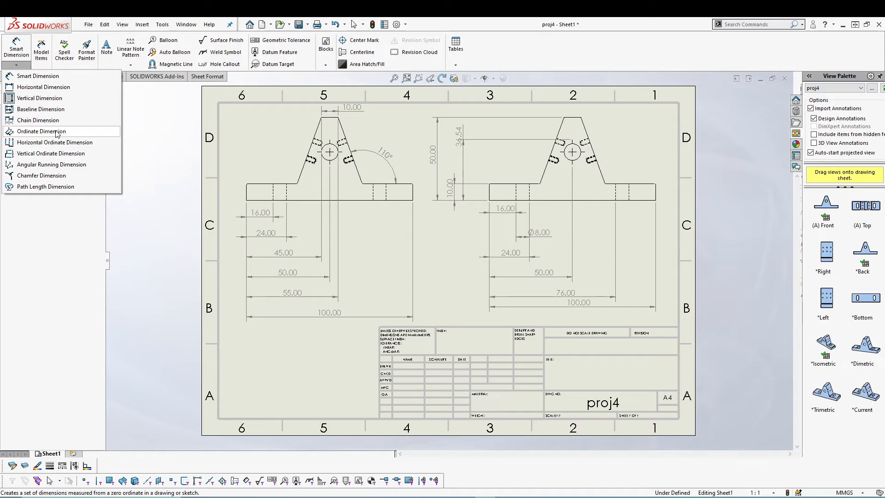
mouse_move(38, 120)
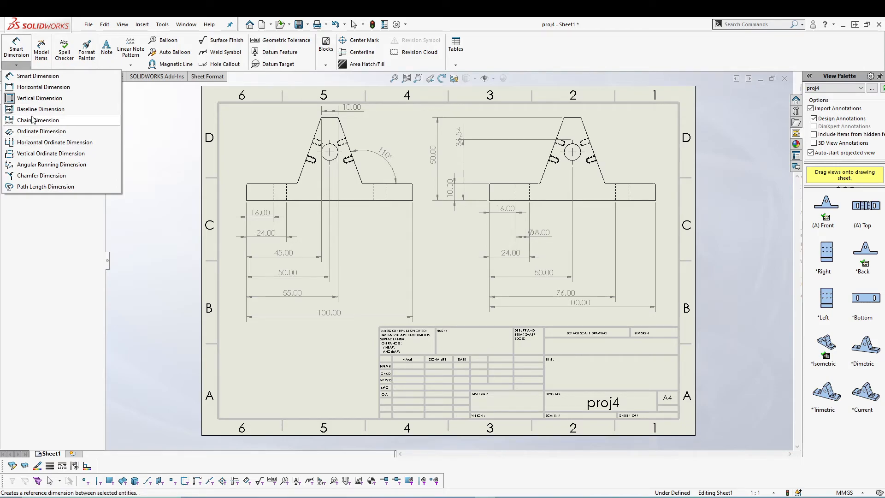
mouse_move(48, 123)
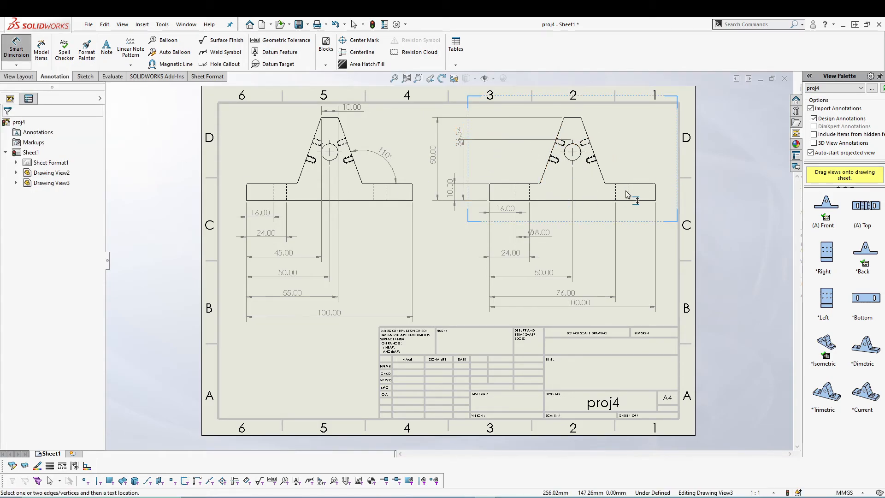
mouse_move(588, 191)
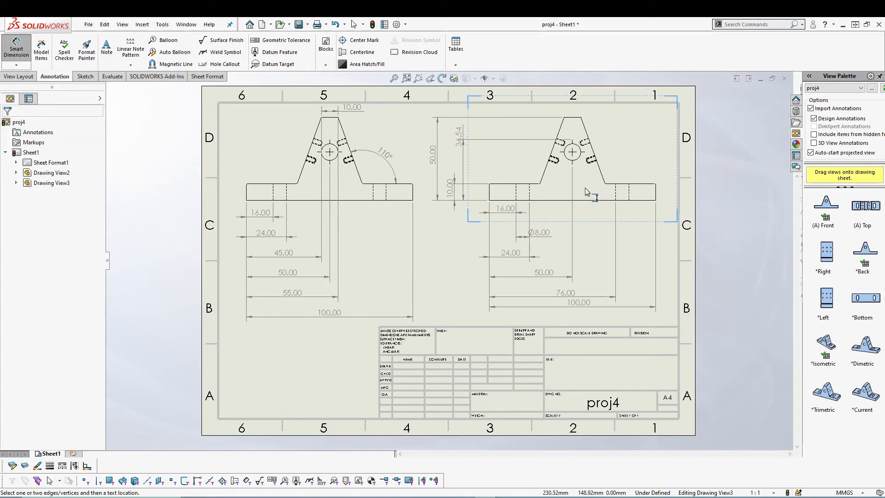